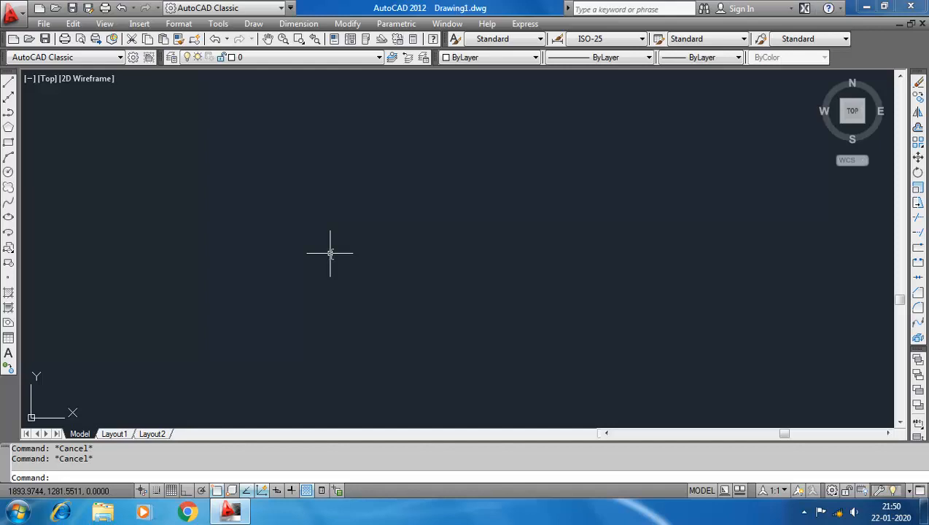
{"action": "mouse_move", "coordinate": [119, 419]}
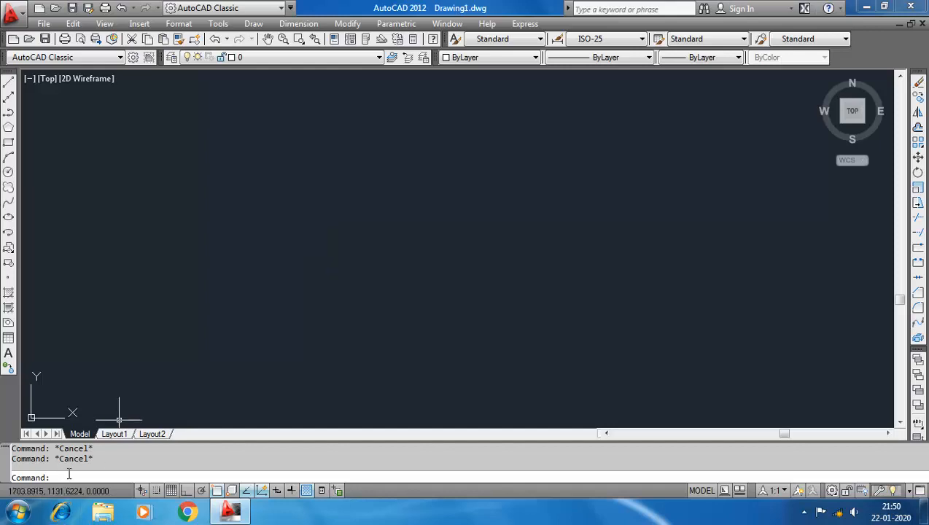
Open the Text Style dialog with the ST command
{"action": "type", "text": "ST"}
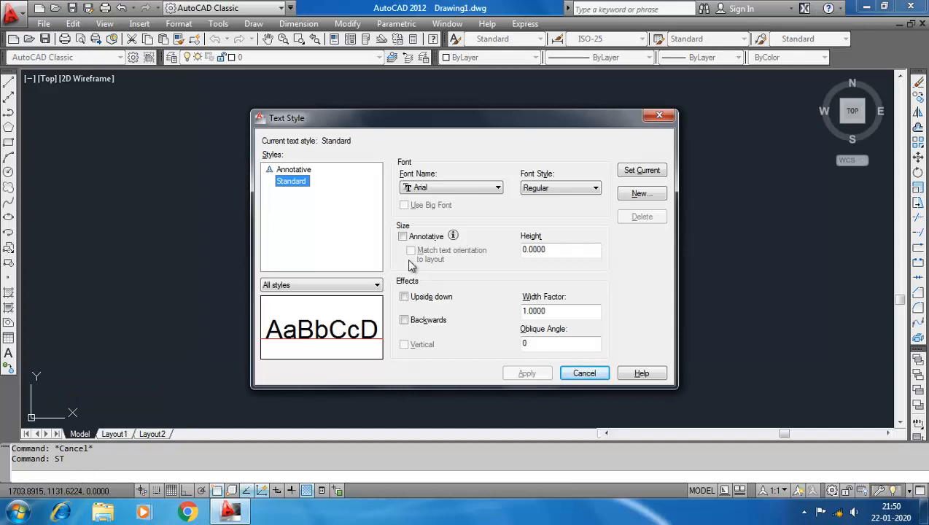
{"action": "mouse_move", "coordinate": [421, 186]}
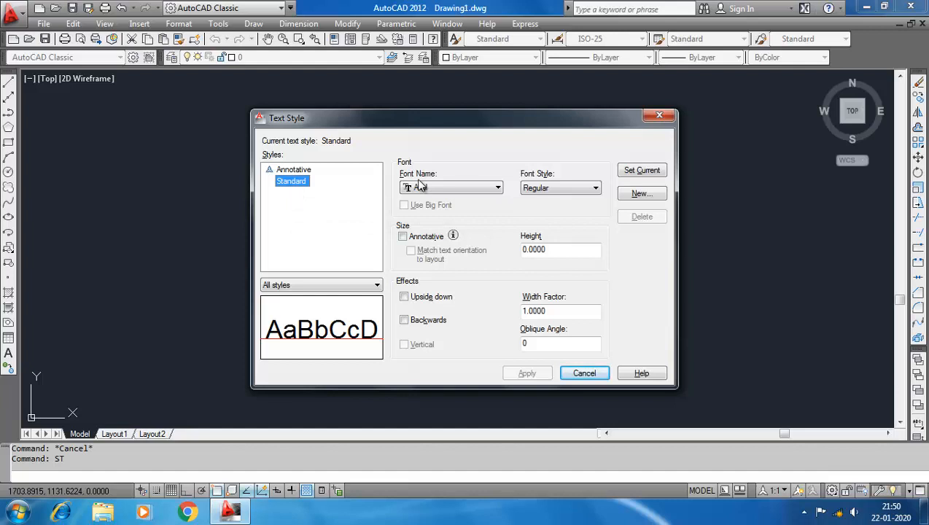
{"action": "mouse_move", "coordinate": [591, 263]}
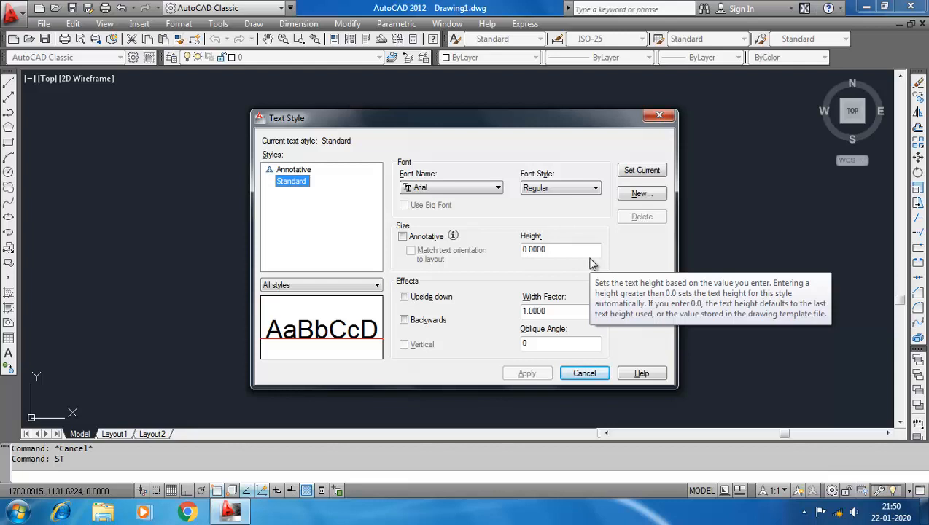
Start a new text style, with style1 proposed as its name
{"action": "left_click", "coordinate": [641, 193]}
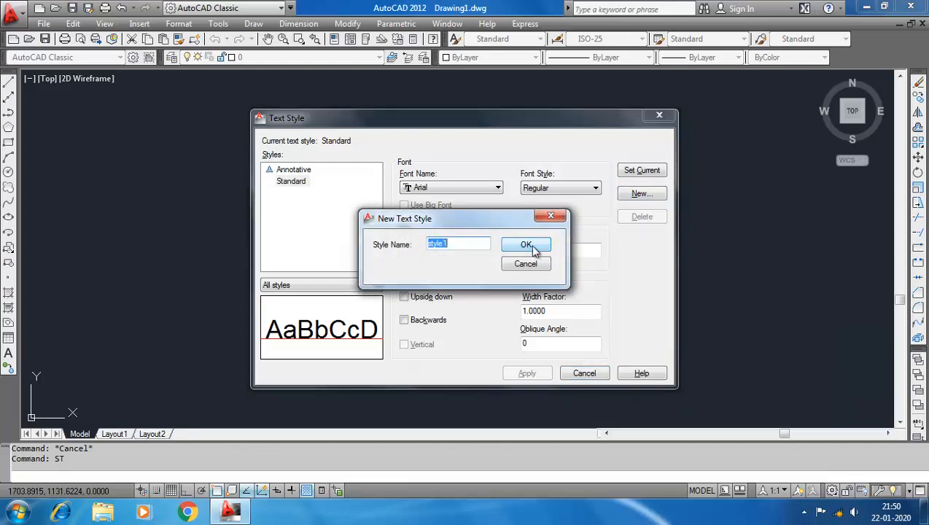
Create style1 with the Calibri font in Bold
{"action": "left_click", "coordinate": [526, 244]}
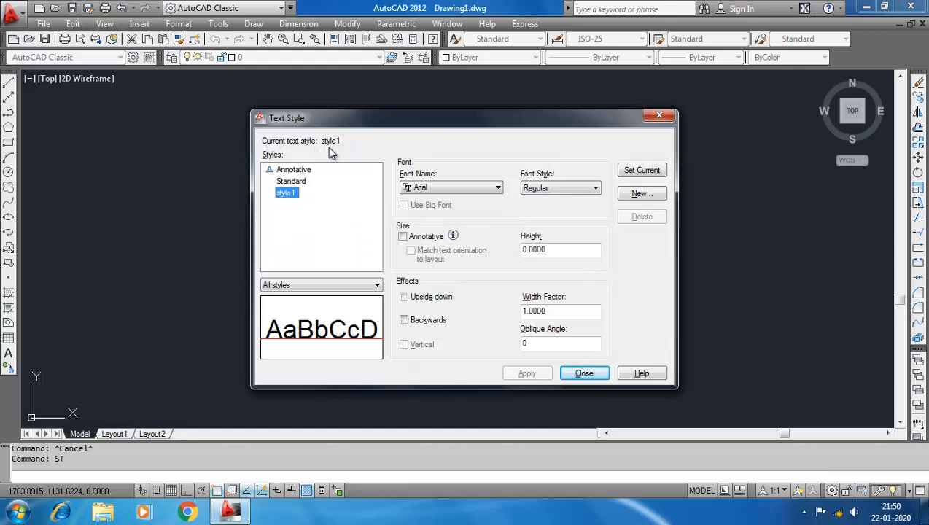
{"action": "mouse_move", "coordinate": [483, 201]}
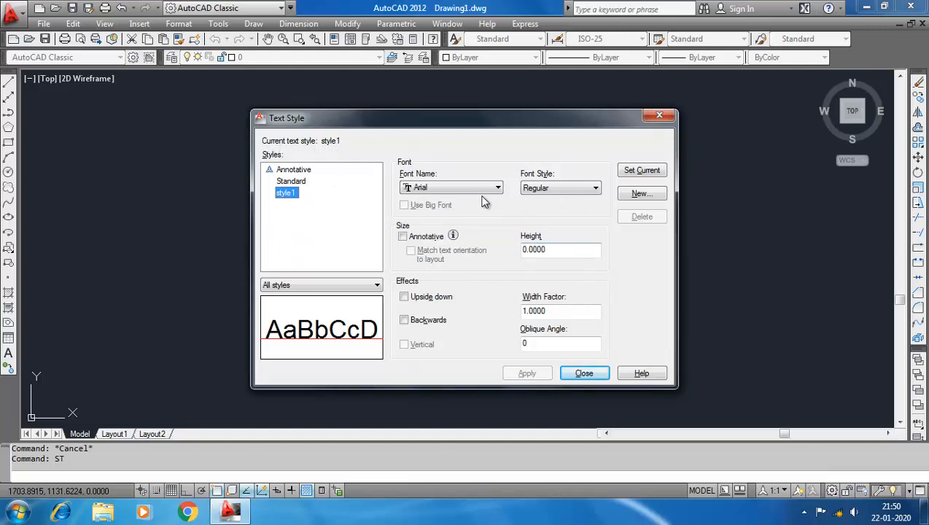
{"action": "left_click", "coordinate": [498, 187]}
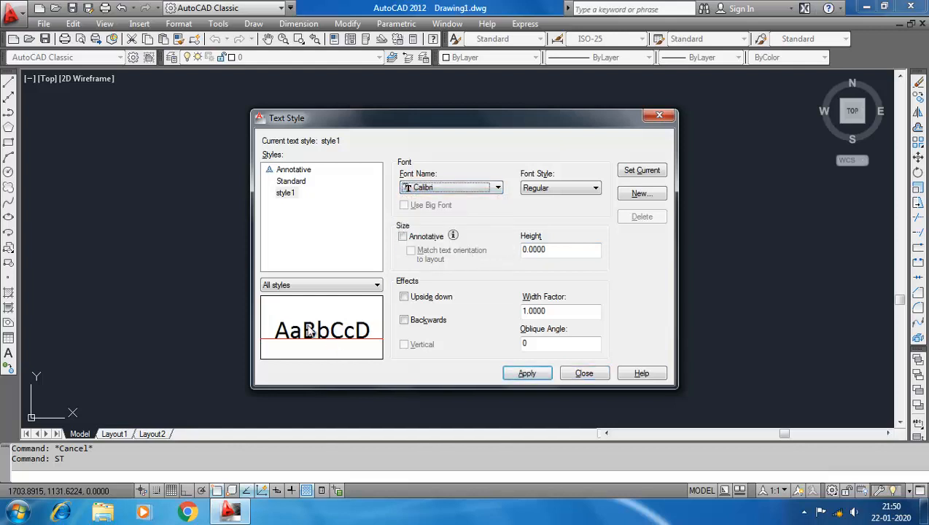
{"action": "left_click", "coordinate": [596, 188]}
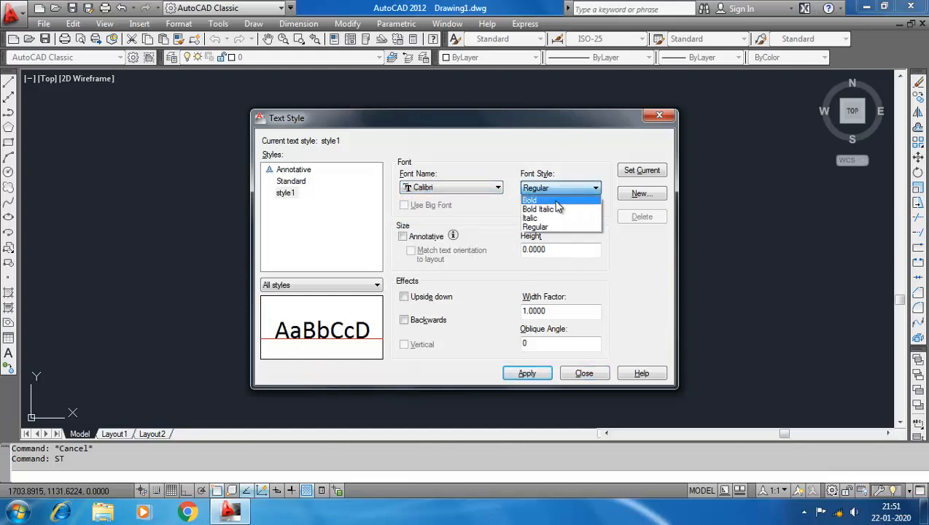
{"action": "left_click", "coordinate": [529, 200]}
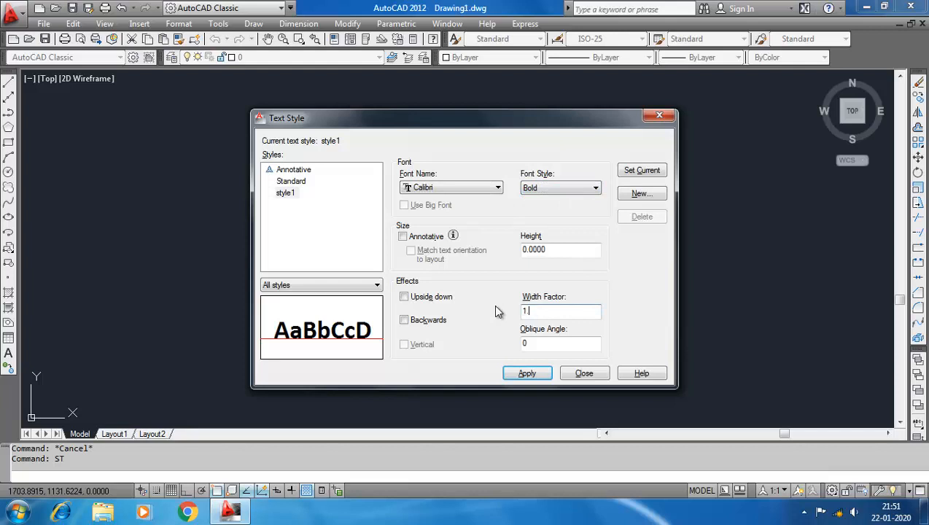
Try effect values .5, 20 and -2 and upside-down text, then reset the flip
{"action": "type", "text": ".5"}
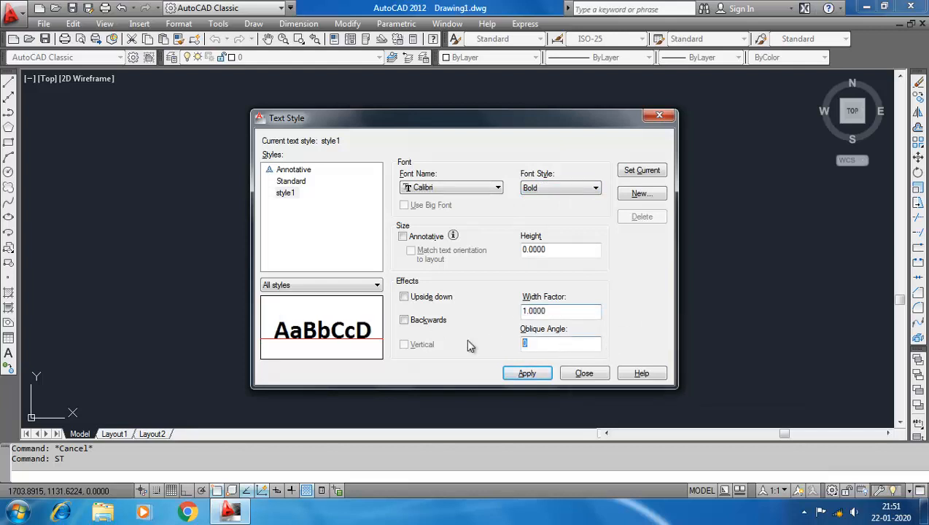
{"action": "type", "text": "20"}
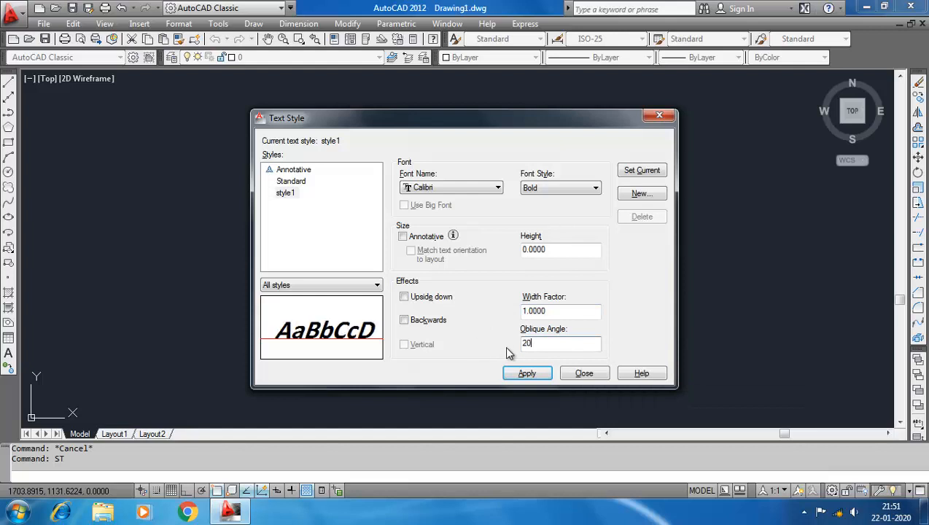
{"action": "type", "text": "-2"}
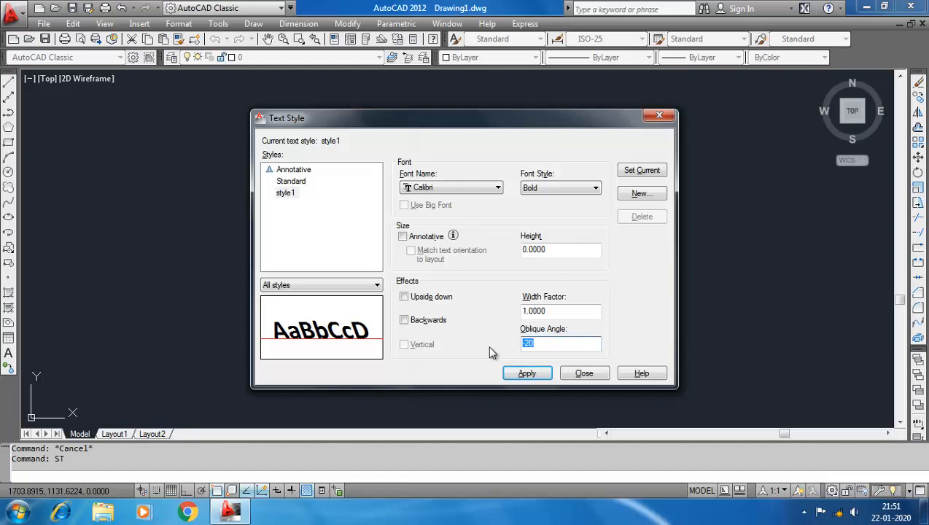
{"action": "left_click", "coordinate": [405, 296]}
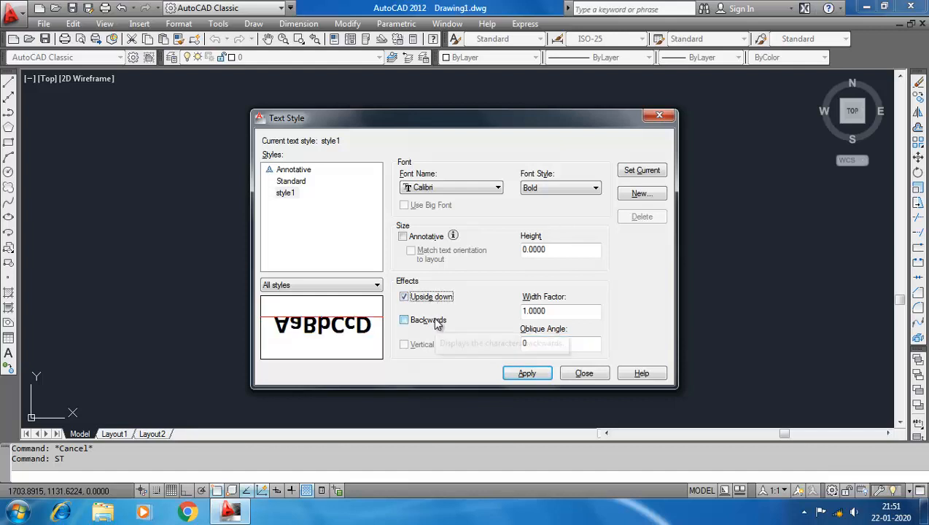
{"action": "left_click", "coordinate": [405, 296]}
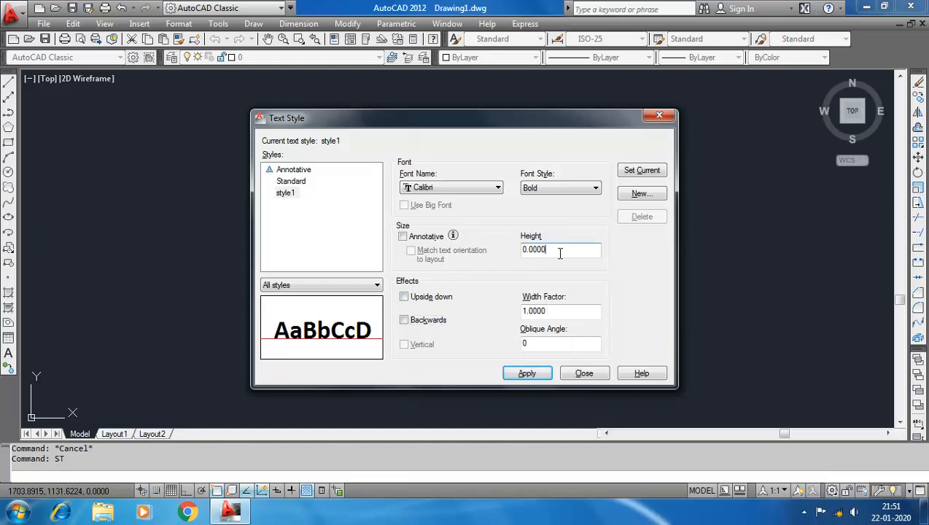
{"action": "mouse_move", "coordinate": [554, 249]}
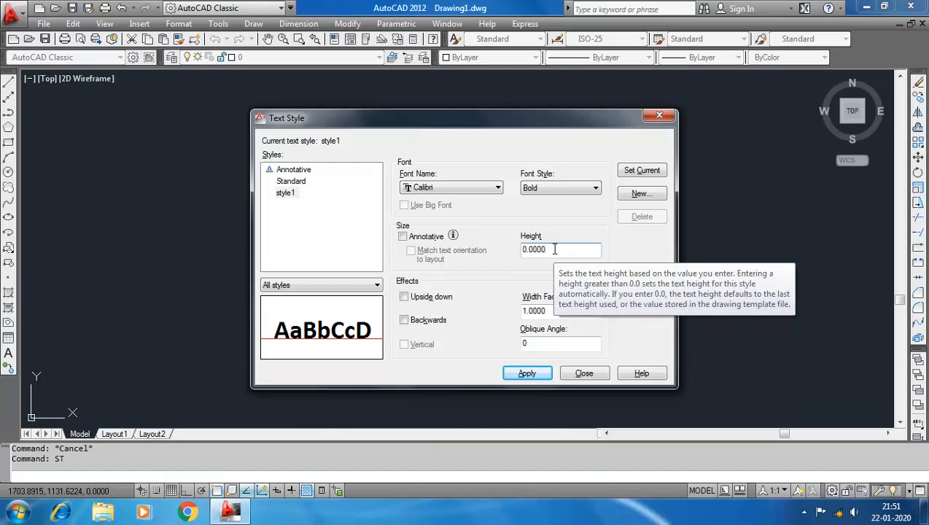
{"action": "mouse_move", "coordinate": [400, 243]}
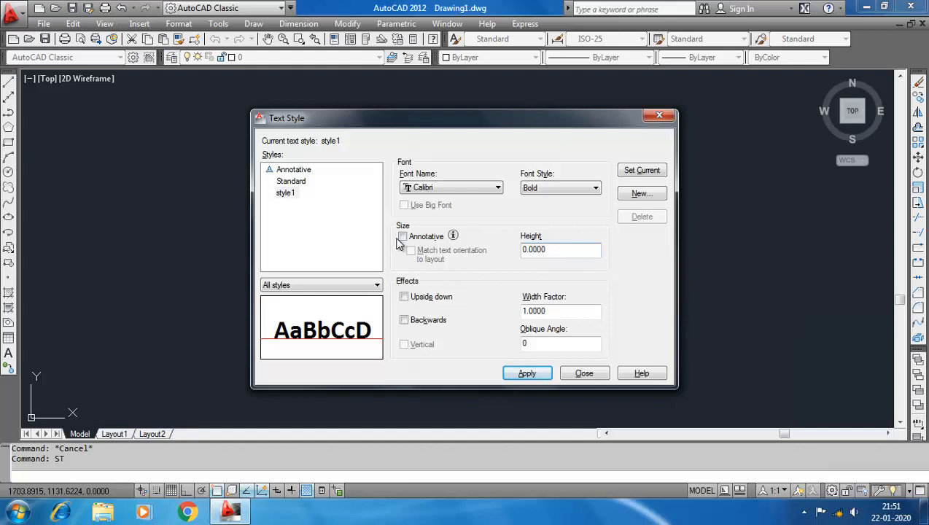
{"action": "mouse_move", "coordinate": [403, 236]}
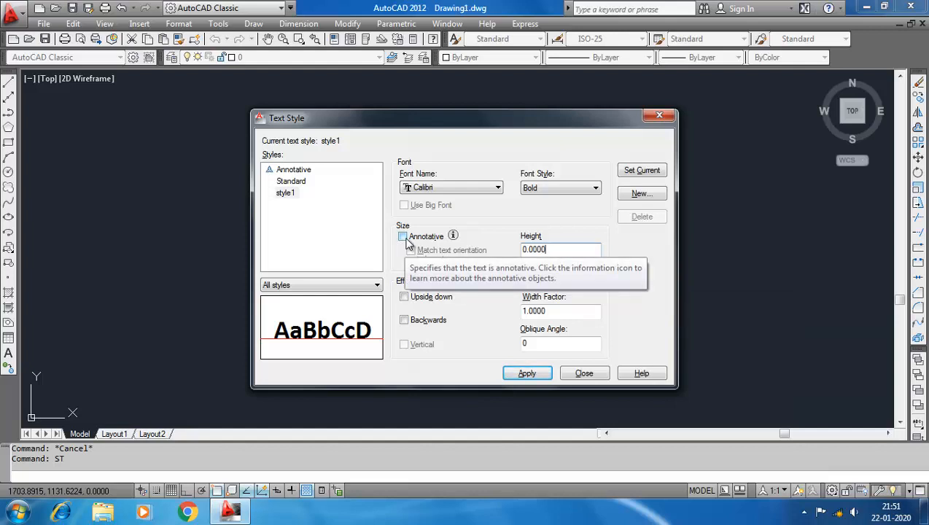
{"action": "mouse_move", "coordinate": [364, 240]}
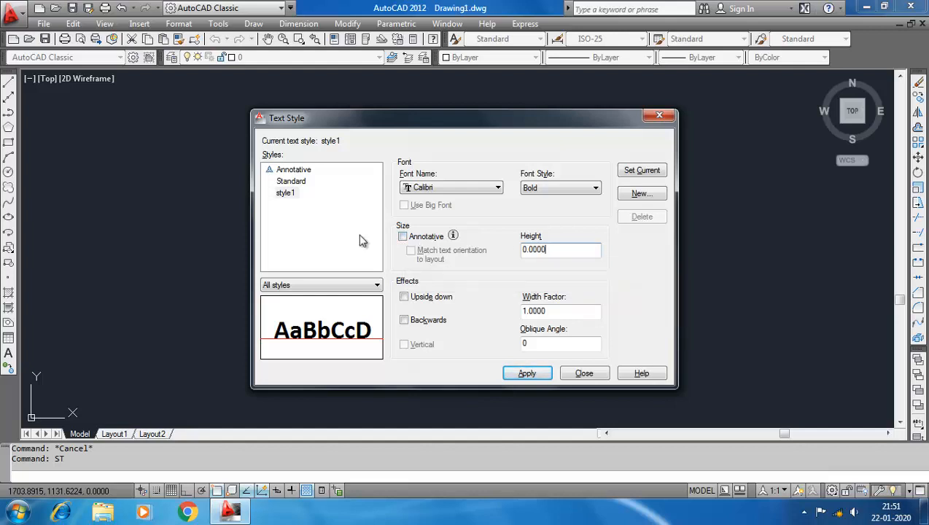
Apply style1 with Annotative left off, close the dialog, and check the text style list
{"action": "left_click", "coordinate": [405, 236]}
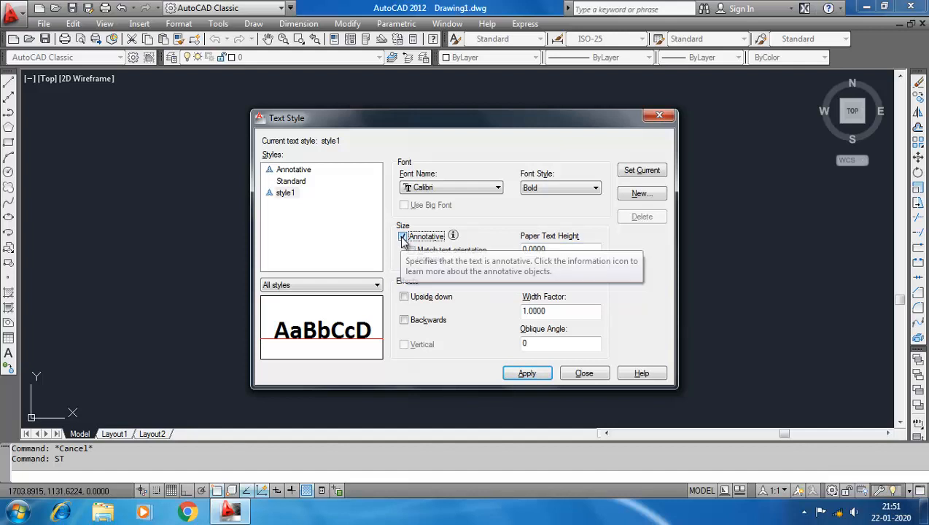
{"action": "left_click", "coordinate": [405, 237]}
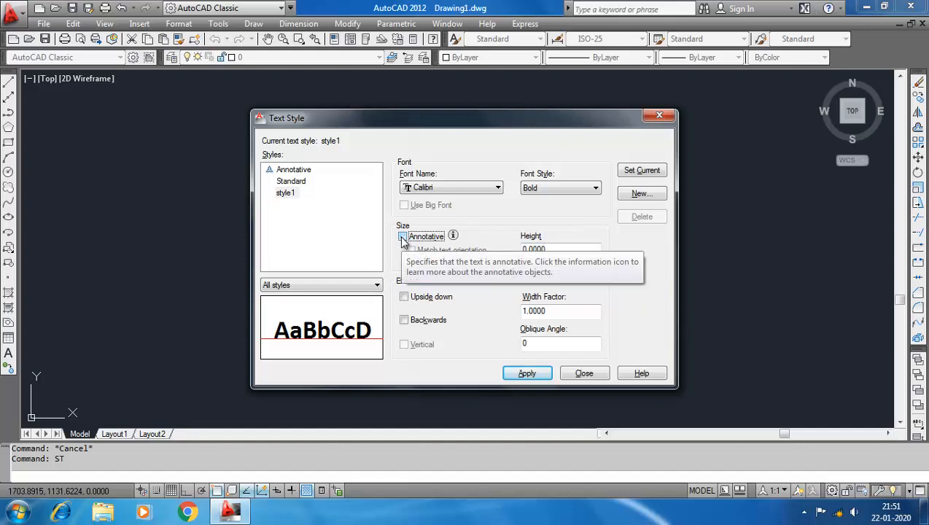
{"action": "mouse_move", "coordinate": [486, 269]}
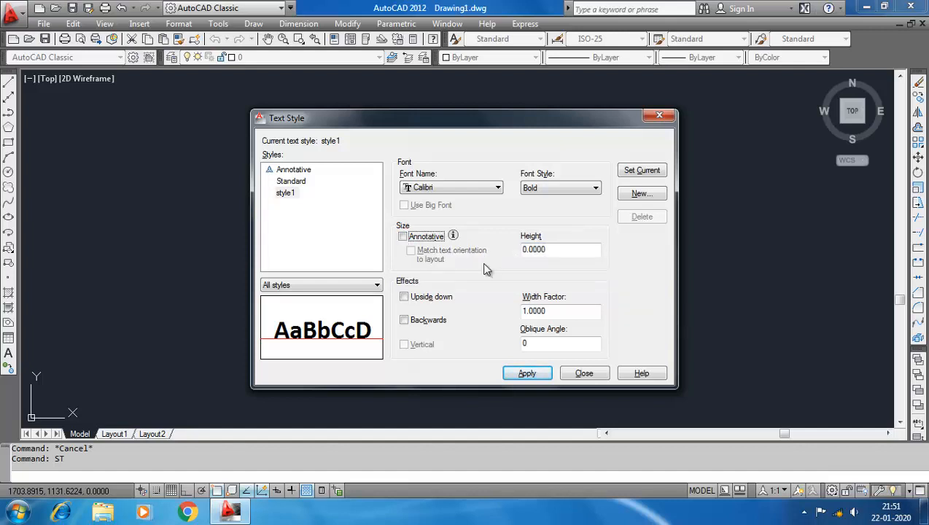
{"action": "left_click", "coordinate": [402, 235]}
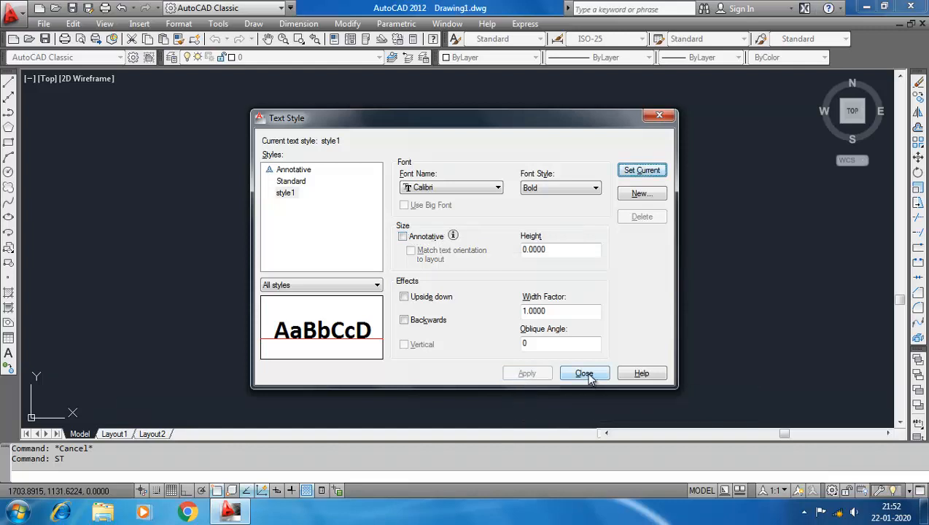
{"action": "left_click", "coordinate": [584, 372]}
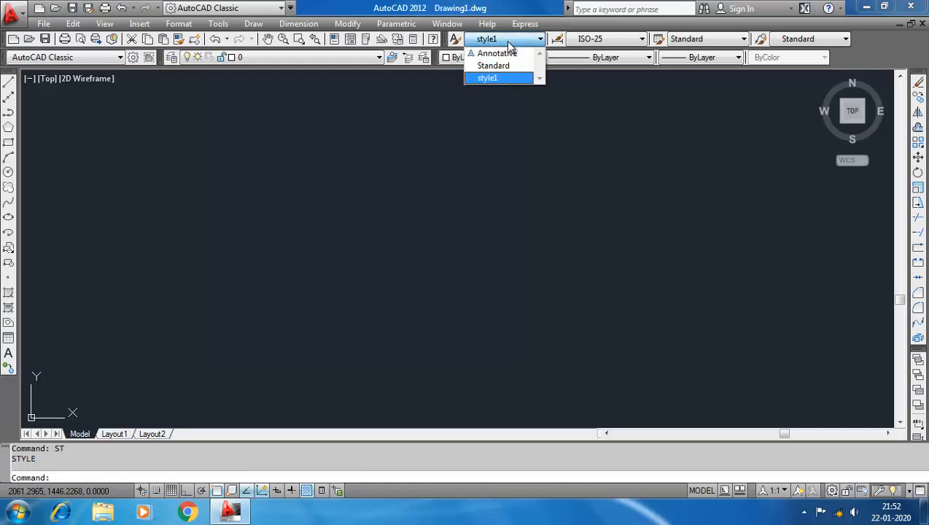
{"action": "left_click", "coordinate": [493, 65]}
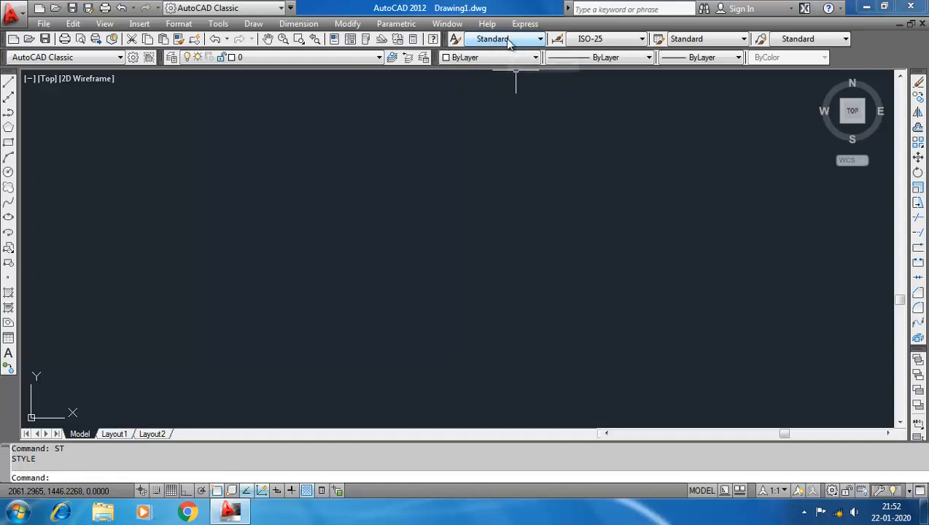
{"action": "mouse_move", "coordinate": [506, 39]}
{"action": "type", "text": "TEXT"}
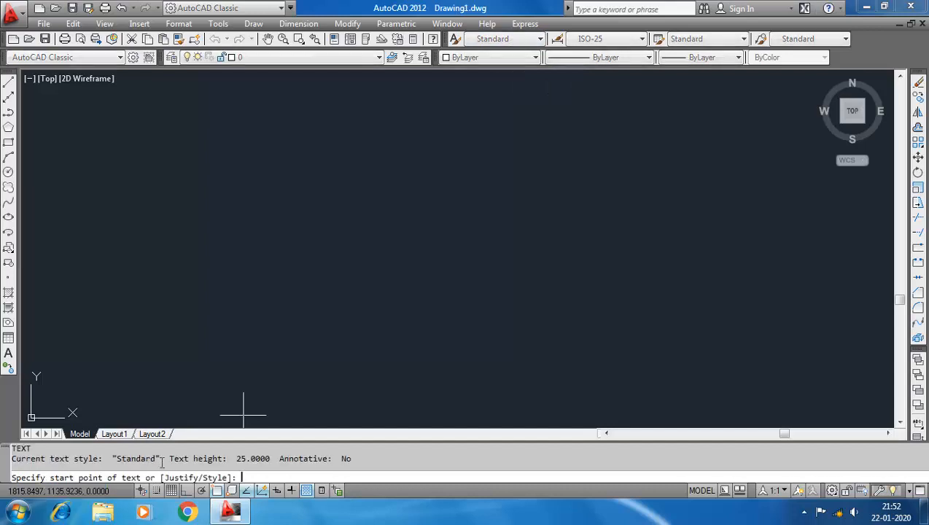
{"action": "mouse_move", "coordinate": [212, 412]}
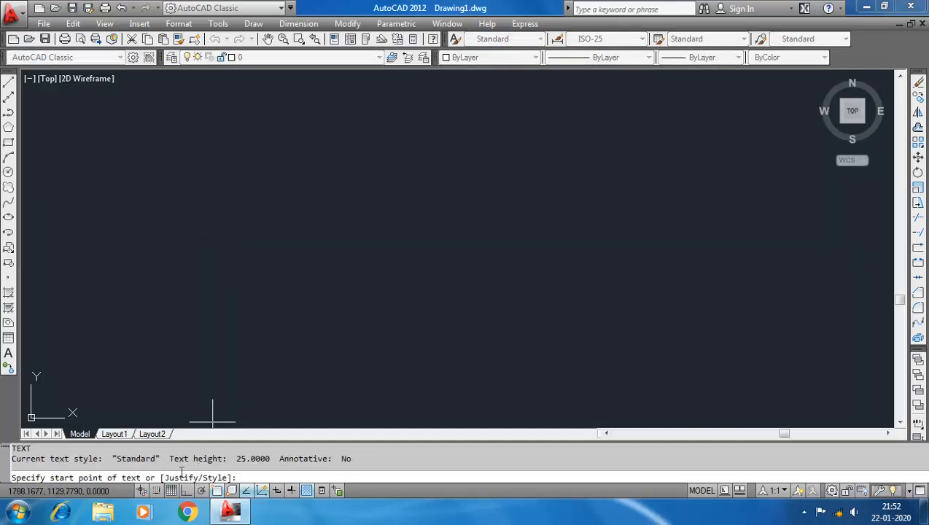
{"action": "mouse_move", "coordinate": [234, 412]}
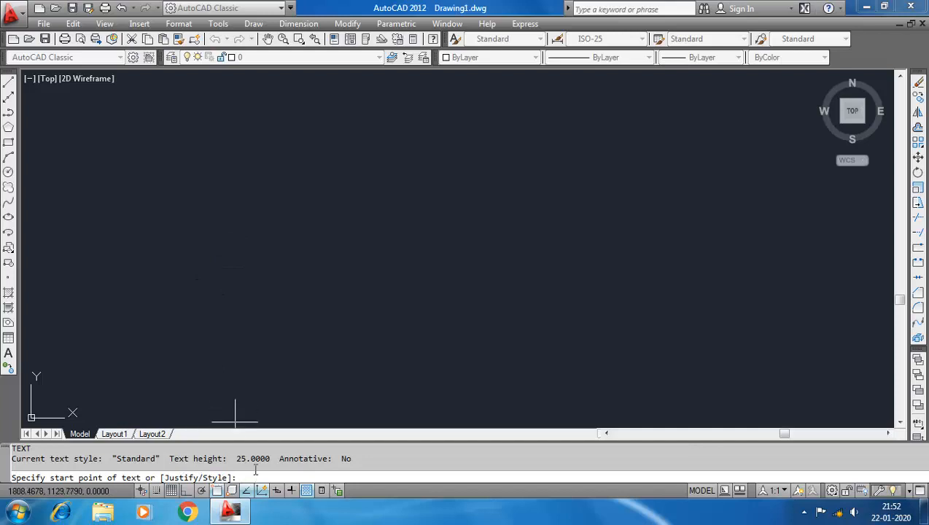
Start single-line text with its style set to STYLE1
{"action": "type", "text": "S"}
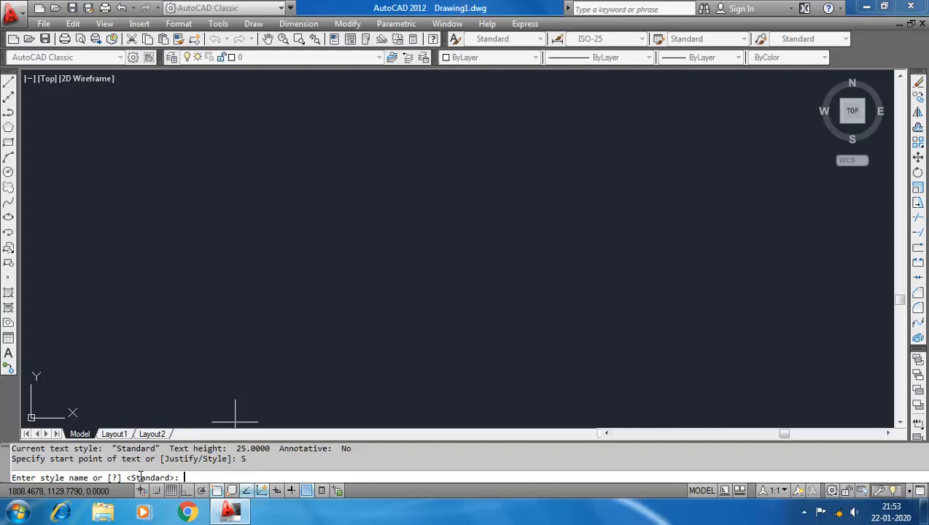
{"action": "type", "text": "ST"}
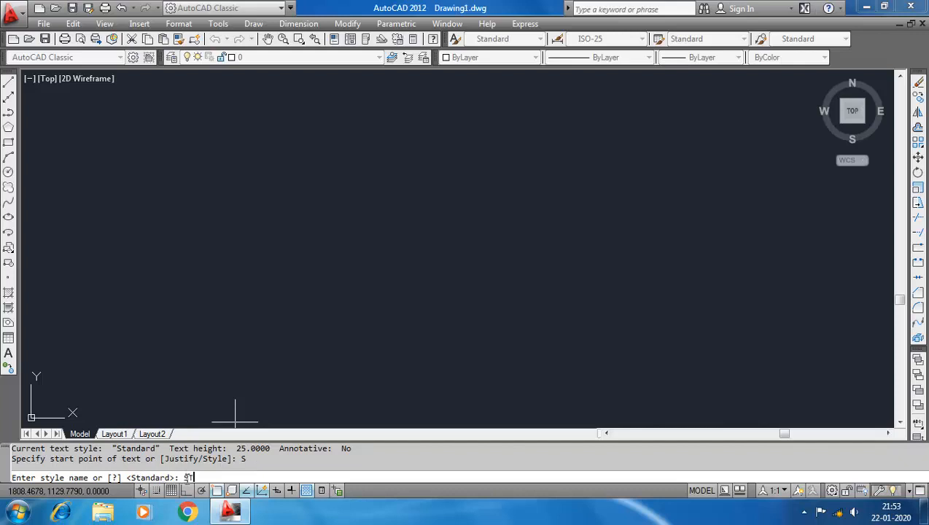
{"action": "key", "text": "Return"}
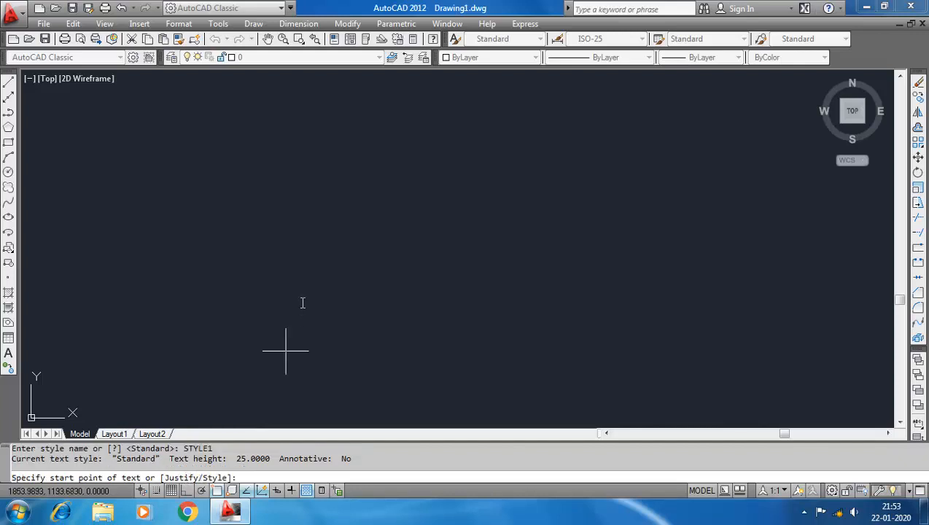
{"action": "mouse_move", "coordinate": [248, 237]}
{"action": "type", "text": "BEI"}
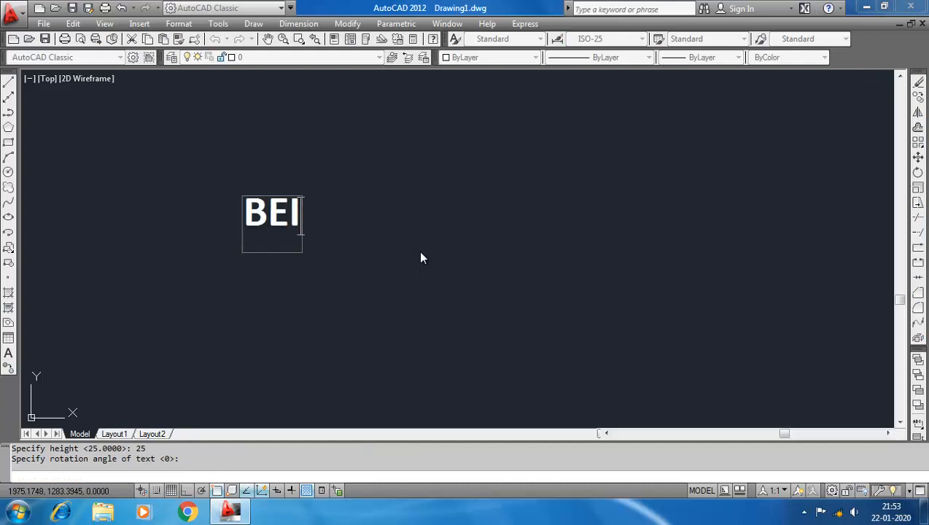
Type 'BEING CIVIL' as single-line text at height 25 in style1
{"action": "type", "text": "NG CIVIL"}
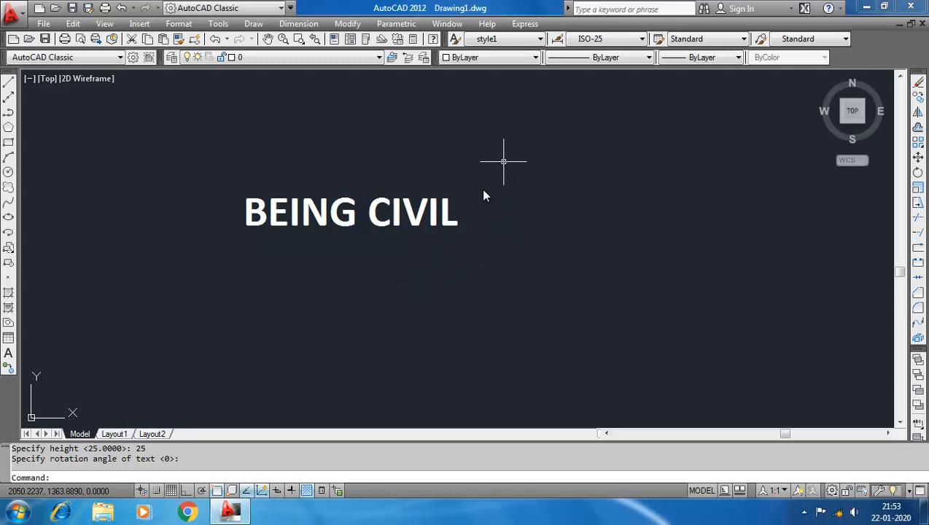
{"action": "left_click", "coordinate": [361, 222]}
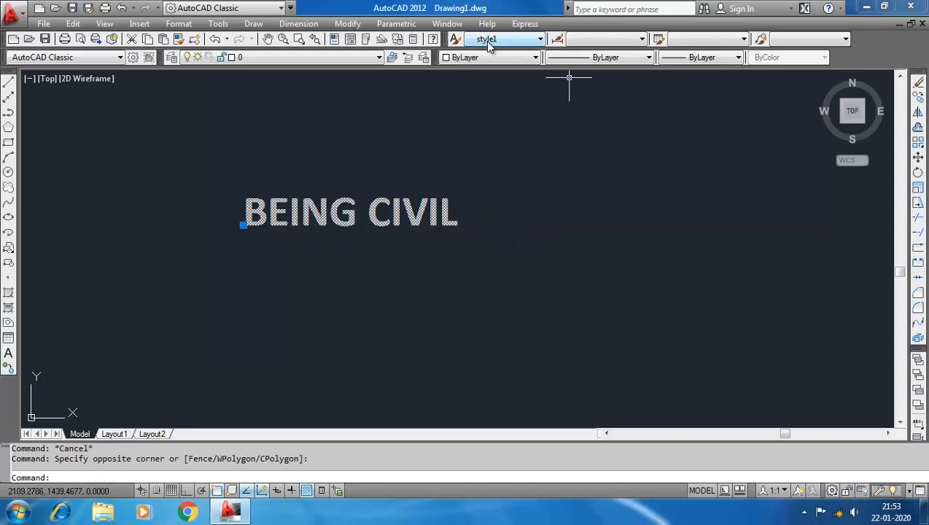
{"action": "mouse_move", "coordinate": [503, 38]}
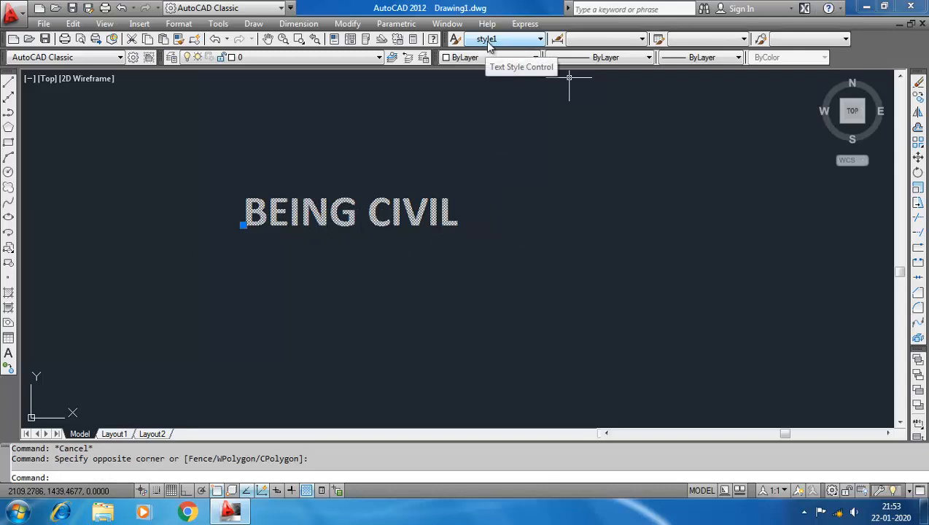
{"action": "left_click", "coordinate": [540, 38]}
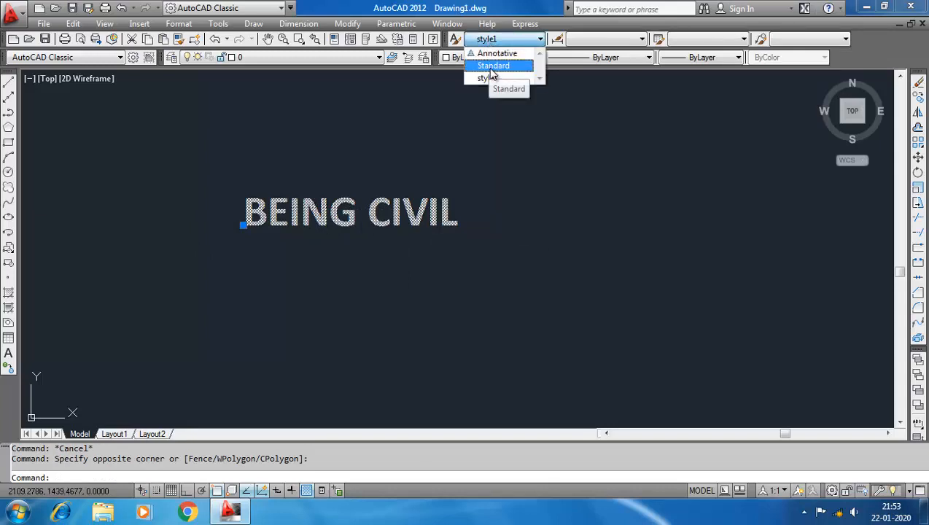
{"action": "left_click", "coordinate": [493, 66]}
{"action": "type", "text": "ST"}
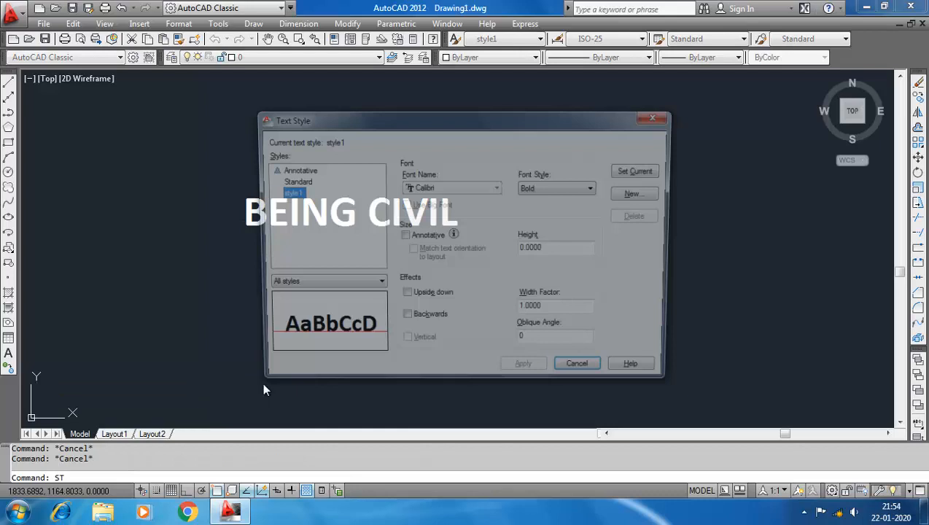
{"action": "mouse_move", "coordinate": [288, 197]}
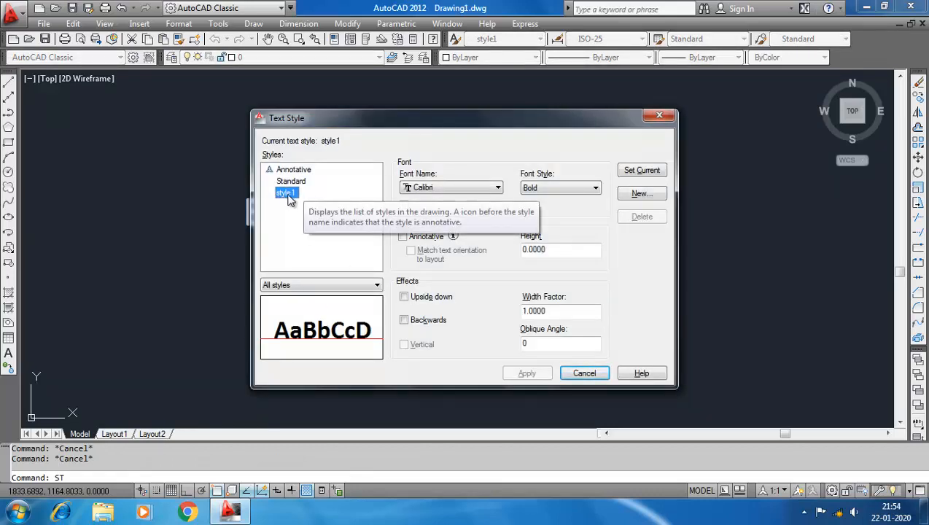
{"action": "mouse_move", "coordinate": [664, 224]}
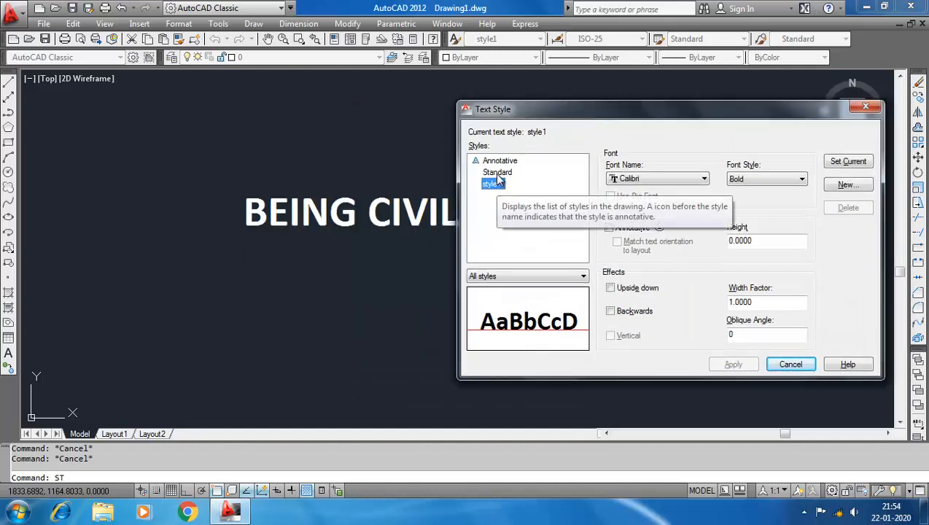
Make Standard current and try deleting style1, dismissing the in-use warning
{"action": "left_click", "coordinate": [497, 172]}
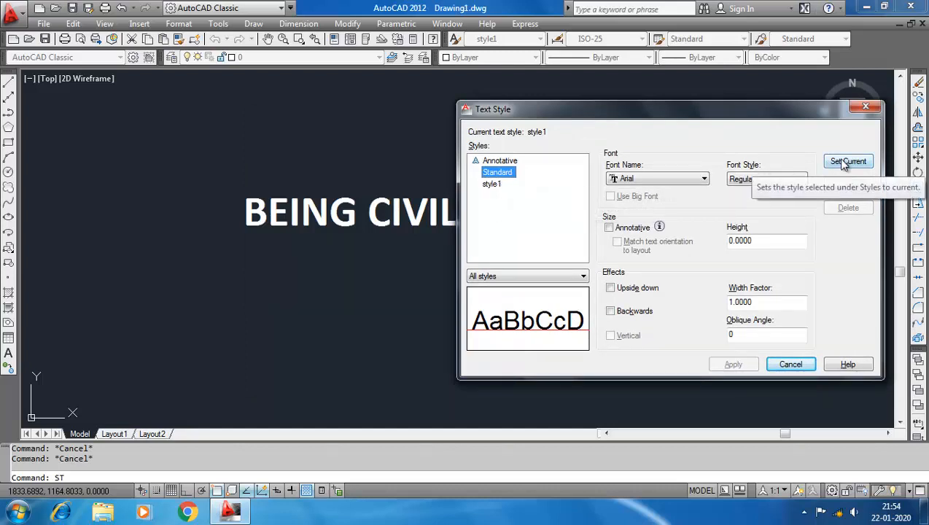
{"action": "left_click", "coordinate": [849, 161]}
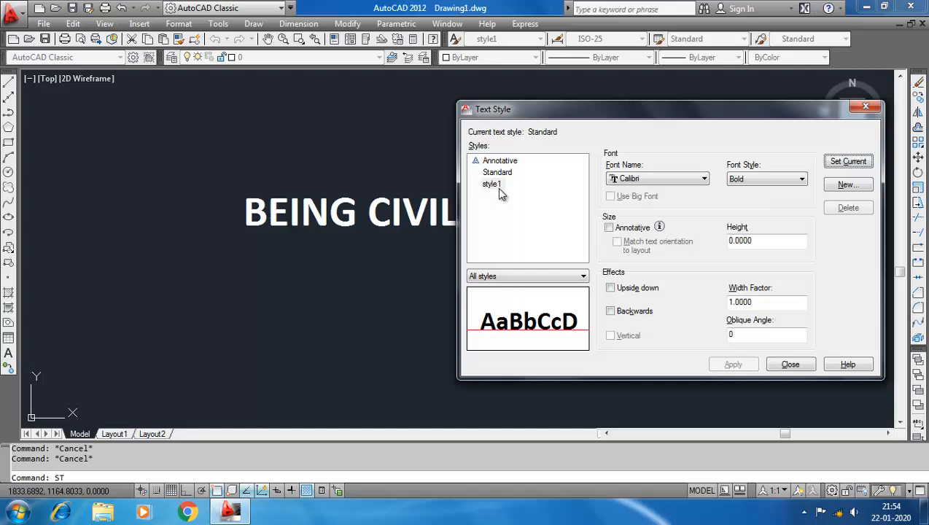
{"action": "left_click", "coordinate": [492, 184]}
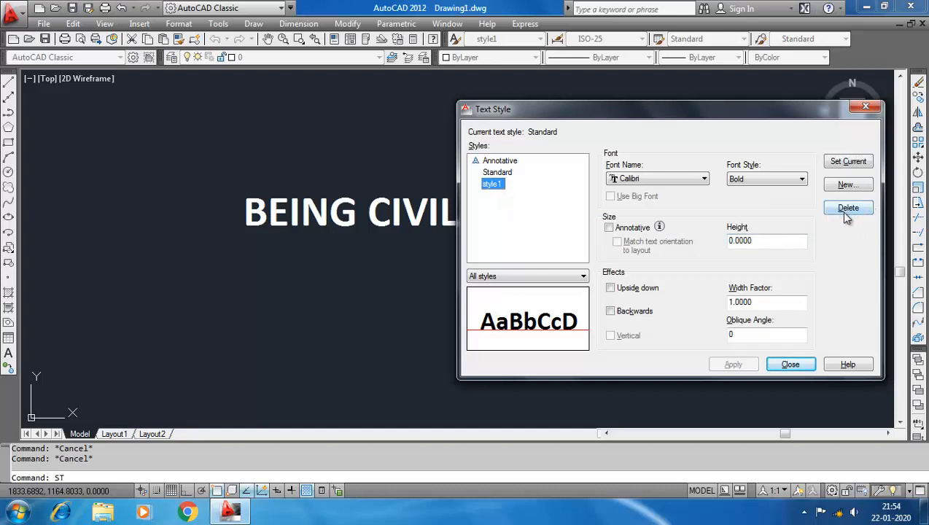
{"action": "mouse_move", "coordinate": [849, 211]}
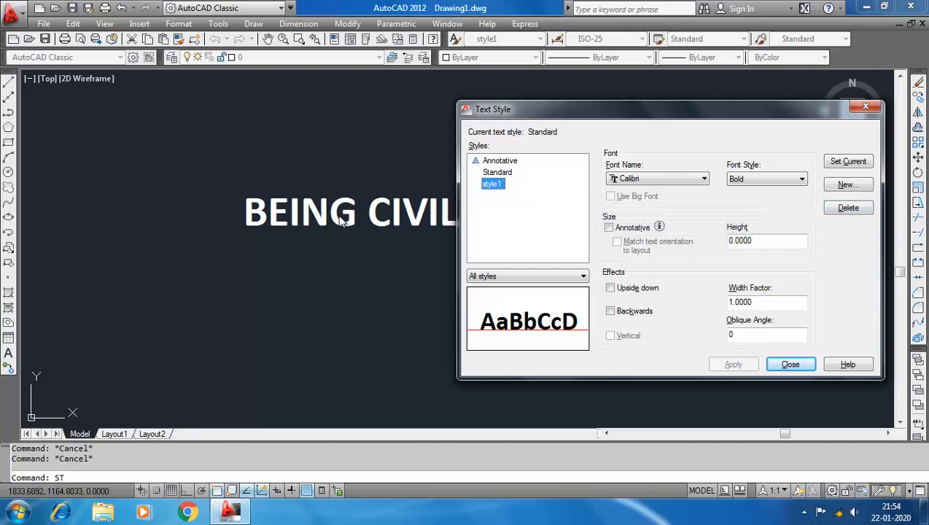
{"action": "left_click", "coordinate": [847, 207]}
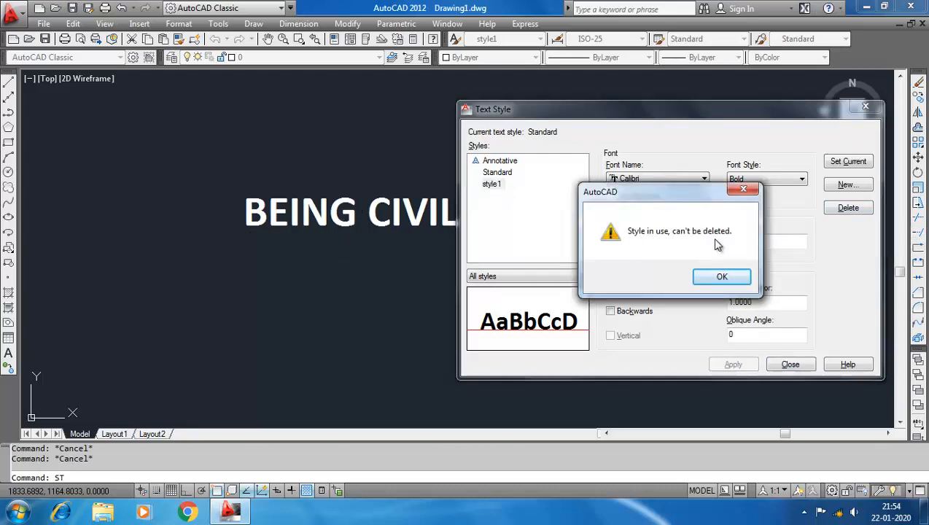
{"action": "mouse_move", "coordinate": [722, 277]}
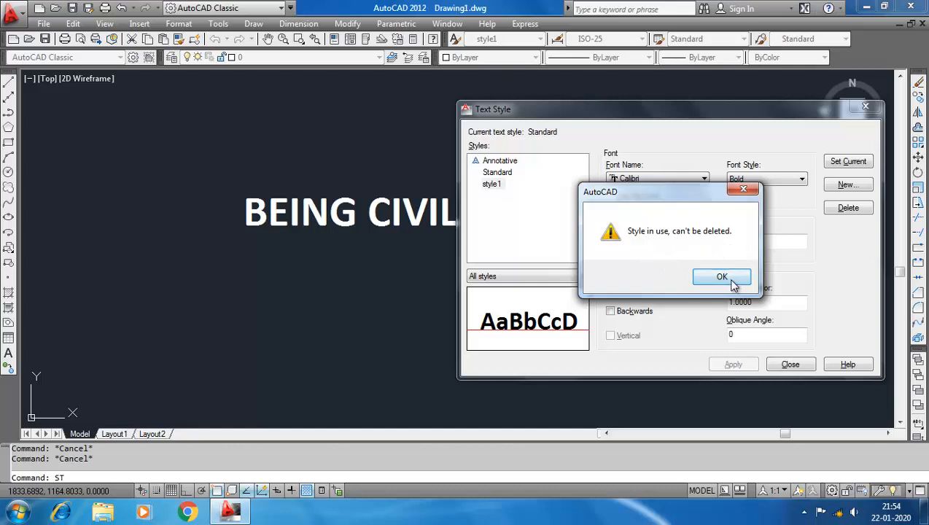
{"action": "left_click", "coordinate": [721, 277]}
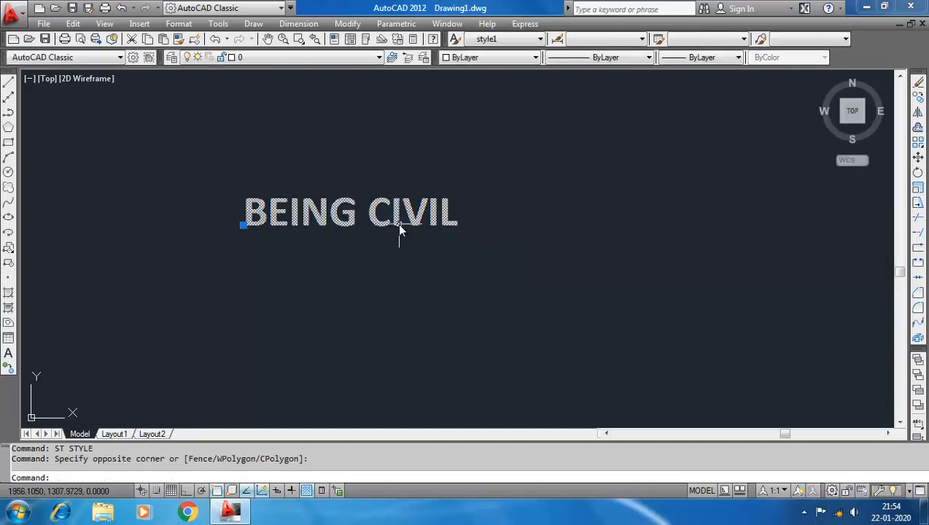
Switch BEING CIVIL to the Standard style, remove style1, and close the dialog
{"action": "left_click", "coordinate": [540, 38]}
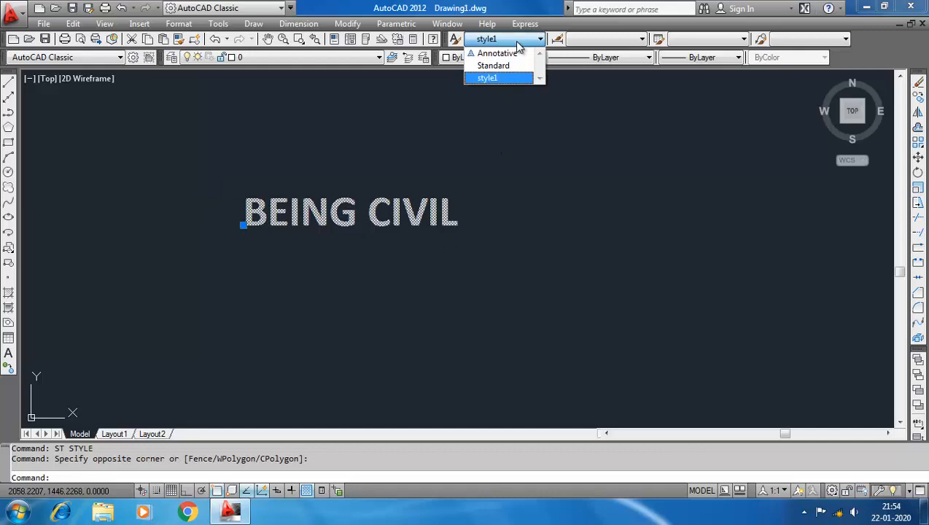
{"action": "left_click", "coordinate": [493, 66]}
{"action": "type", "text": "ST"}
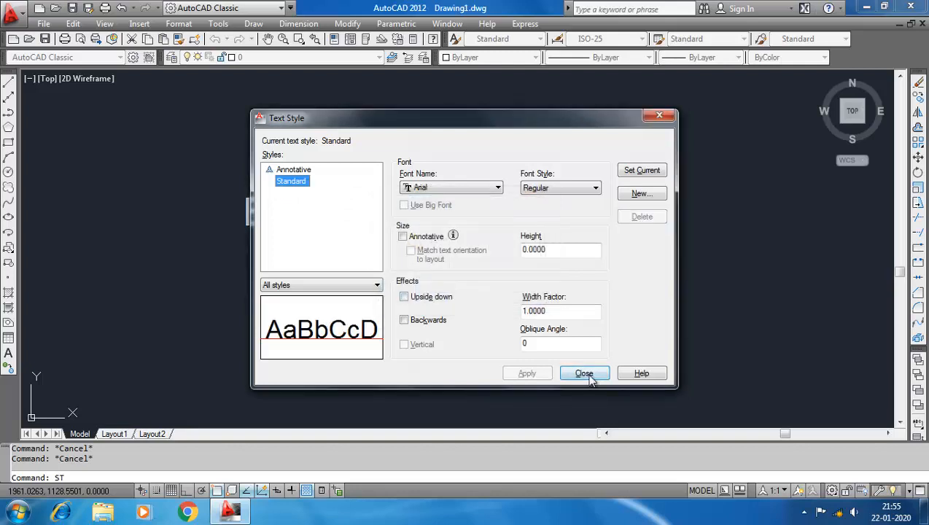
{"action": "left_click", "coordinate": [584, 373]}
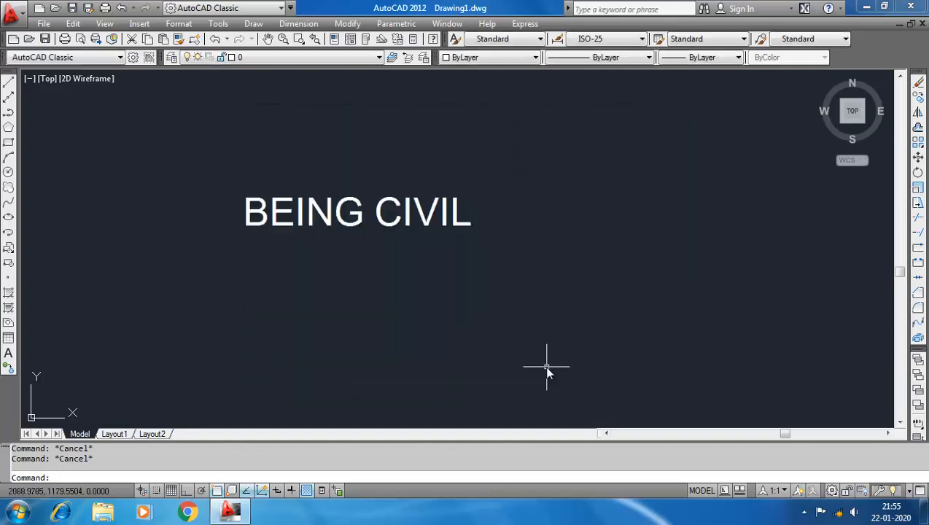